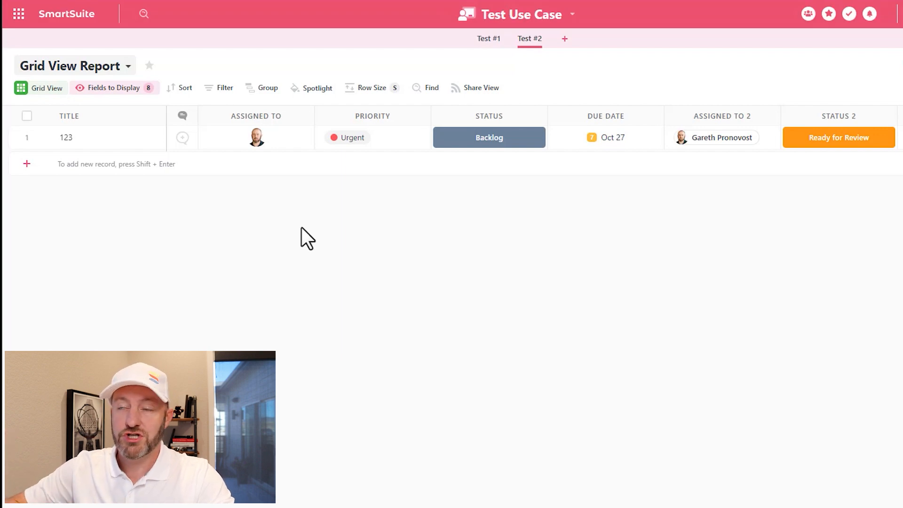
{"action": "mouse_move", "coordinate": [524, 20]}
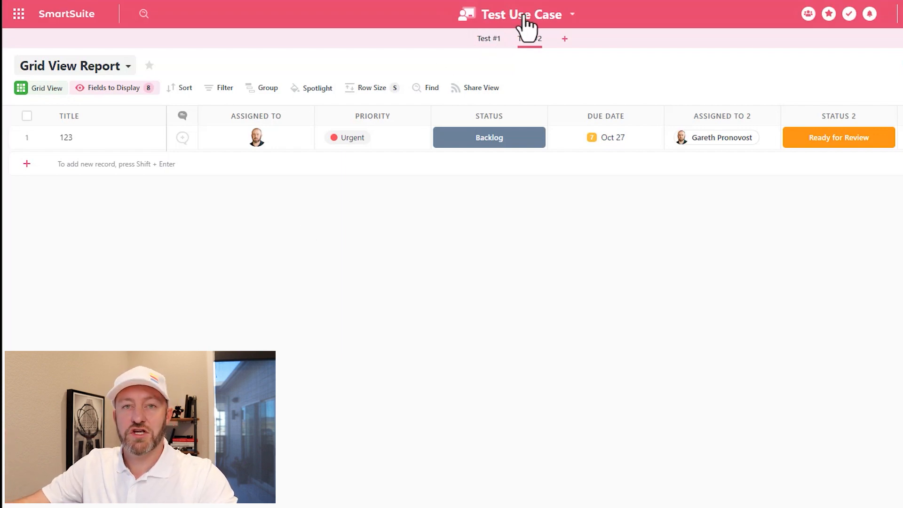
Step: Reveal the Test Use Case solution's settings menu from the top bar
{"action": "left_click", "coordinate": [528, 38]}
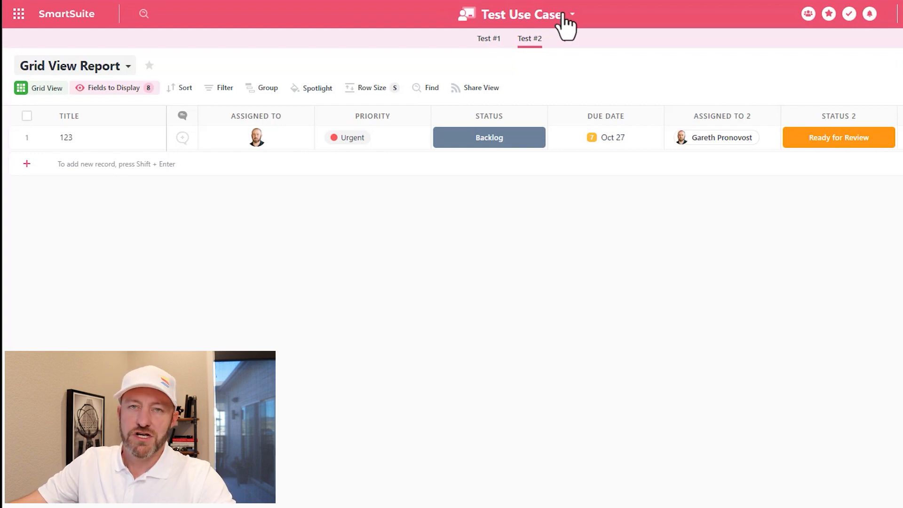
{"action": "mouse_move", "coordinate": [558, 26]}
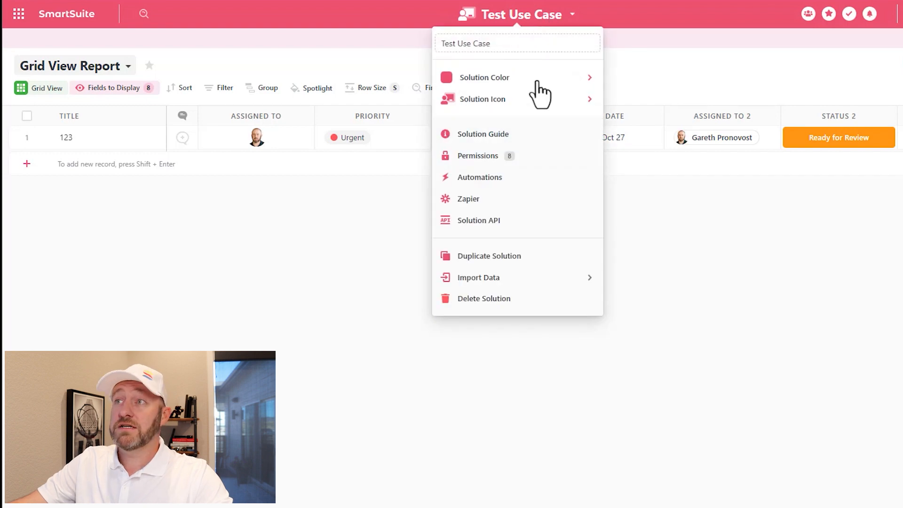
{"action": "mouse_move", "coordinate": [518, 189]}
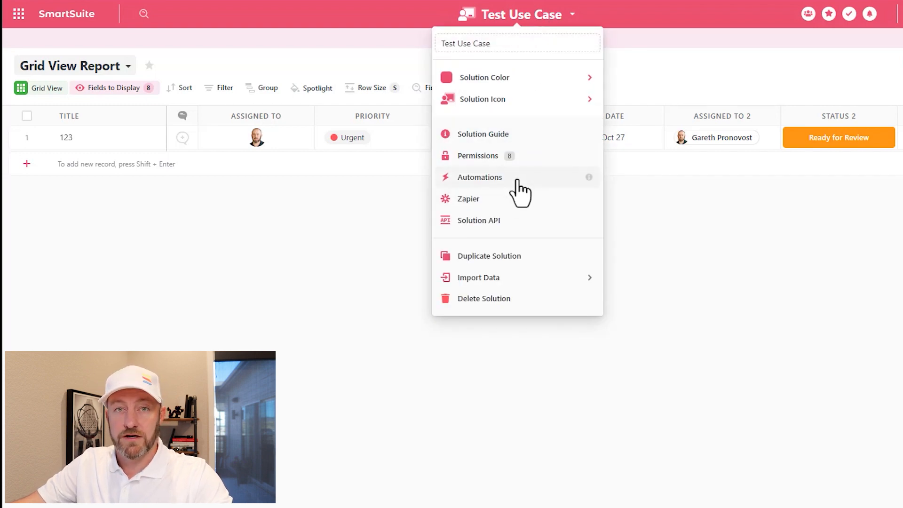
Step: Create a new automation in the solution, reaching the trigger selection list
{"action": "left_click", "coordinate": [479, 177]}
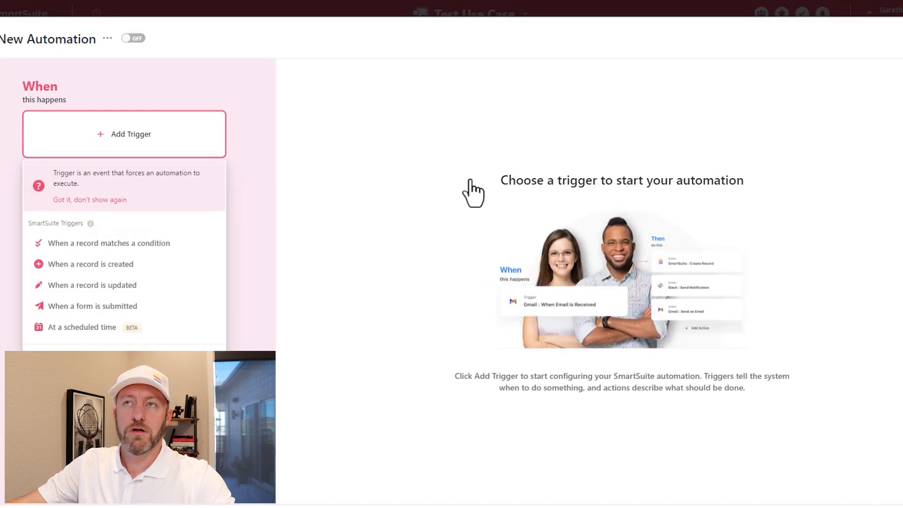
{"action": "mouse_move", "coordinate": [255, 225]}
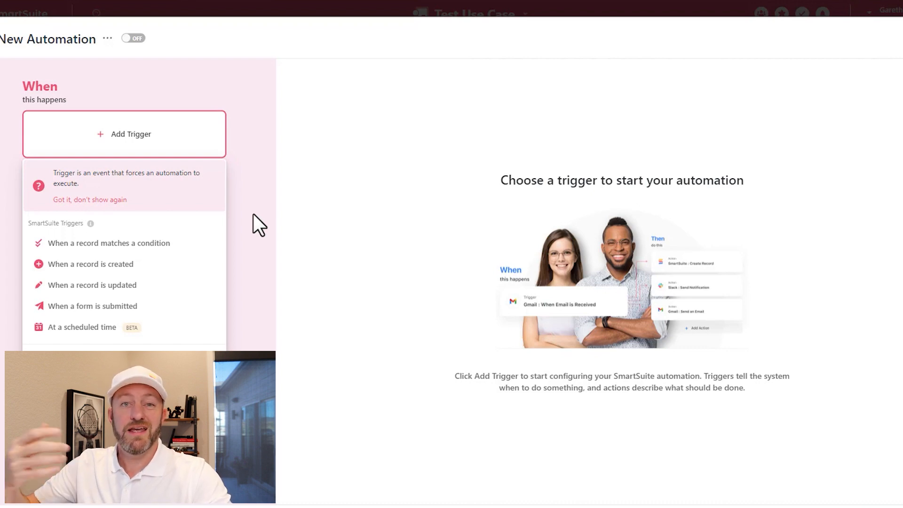
{"action": "mouse_move", "coordinate": [344, 286]}
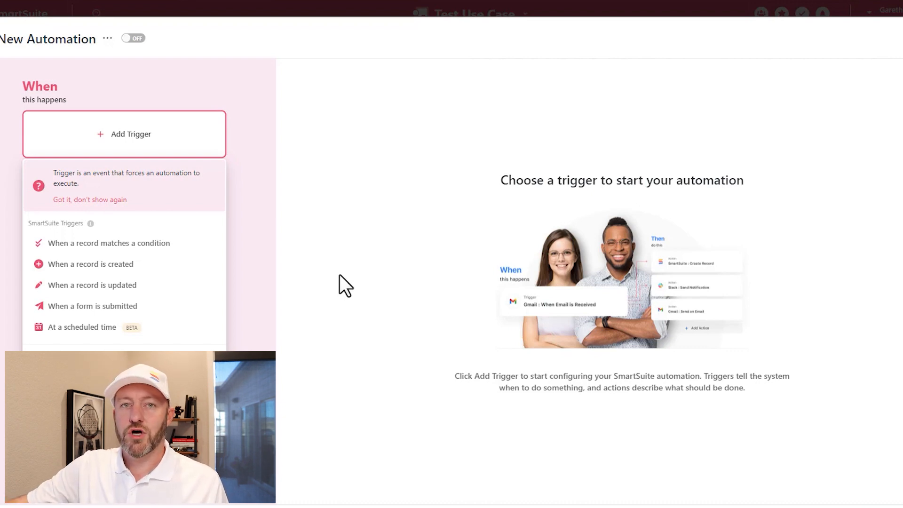
{"action": "mouse_move", "coordinate": [252, 272]}
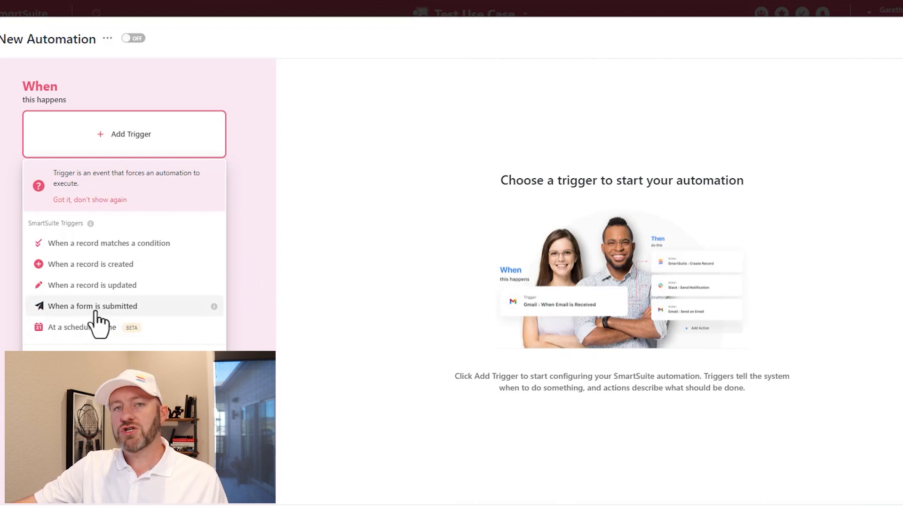
{"action": "mouse_move", "coordinate": [92, 284]}
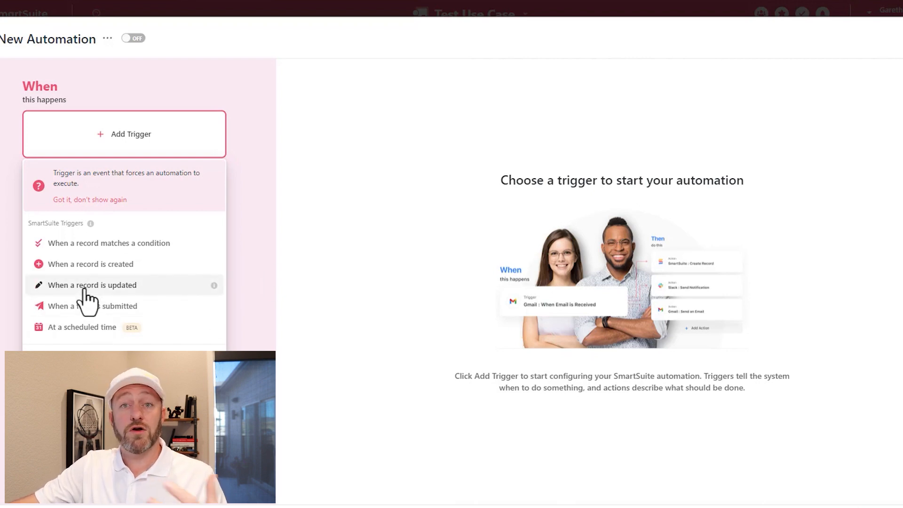
Step: Trigger on record updated in Test #2 with condition Status equal to In Process
{"action": "left_click", "coordinate": [93, 284]}
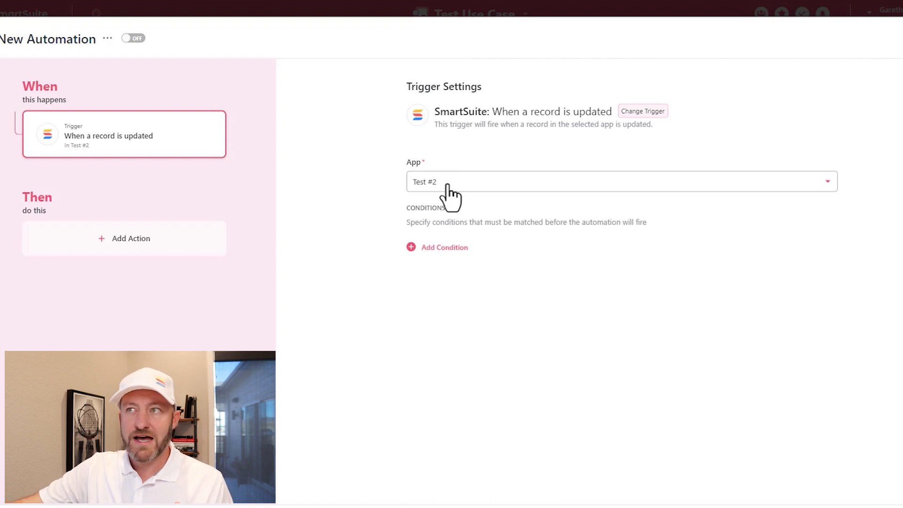
{"action": "left_click", "coordinate": [444, 248]}
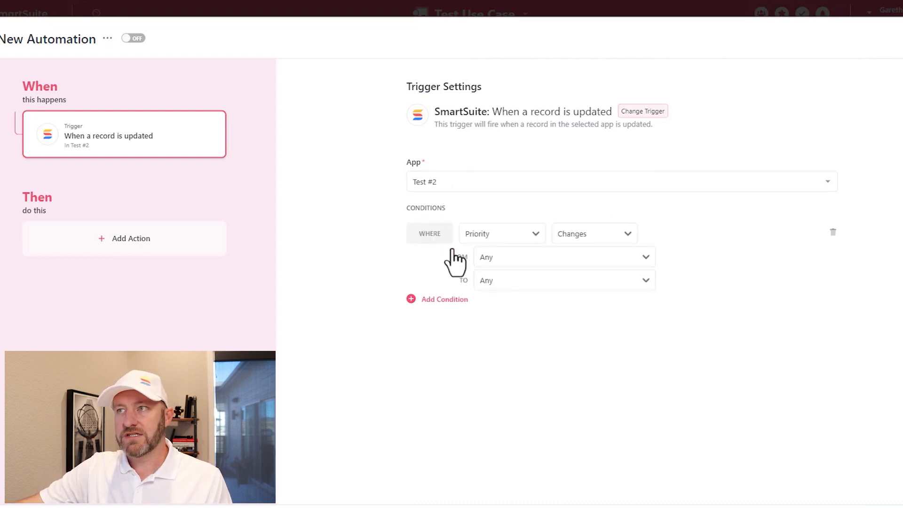
{"action": "left_click", "coordinate": [498, 233]}
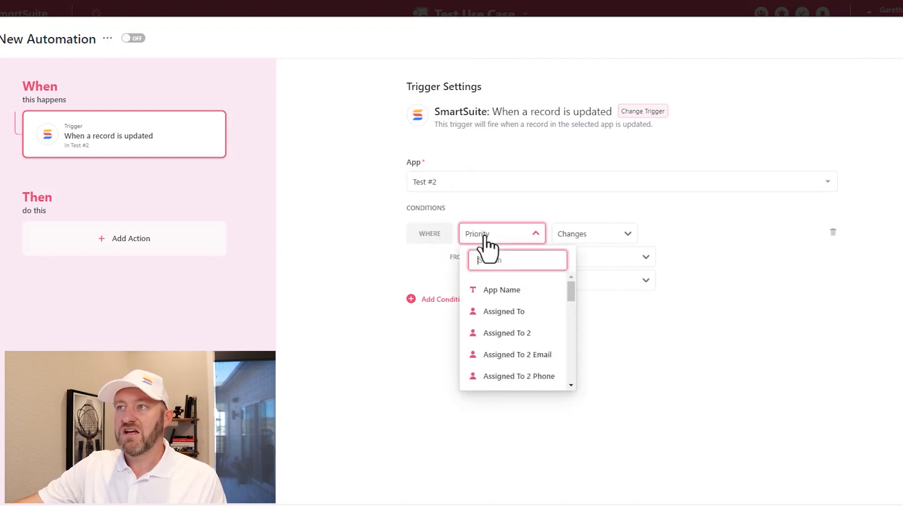
{"action": "scroll", "scroll_direction": "down", "scroll_amount": 3}
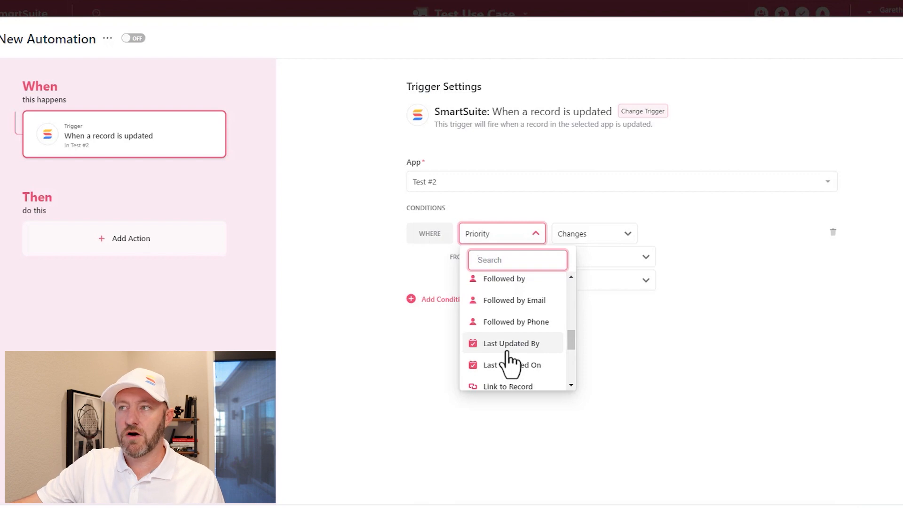
{"action": "left_click", "coordinate": [512, 342]}
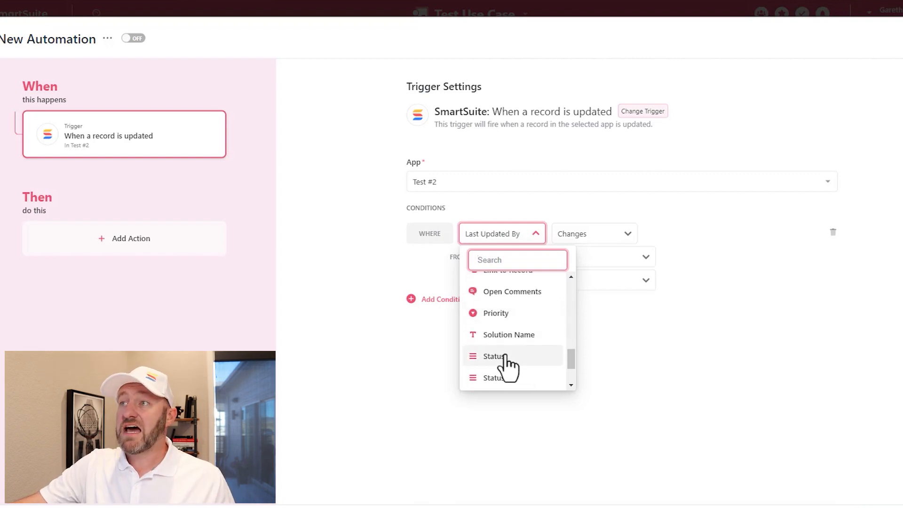
{"action": "left_click", "coordinate": [493, 355]}
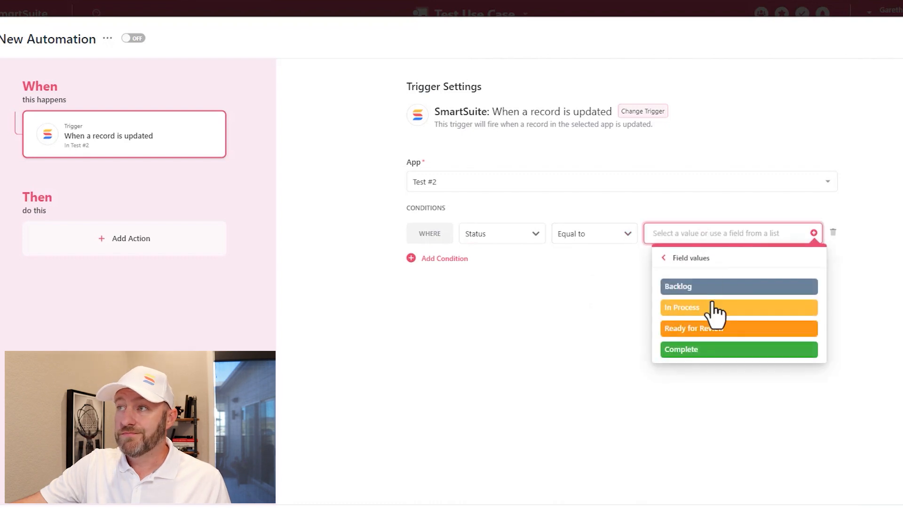
{"action": "left_click", "coordinate": [680, 307]}
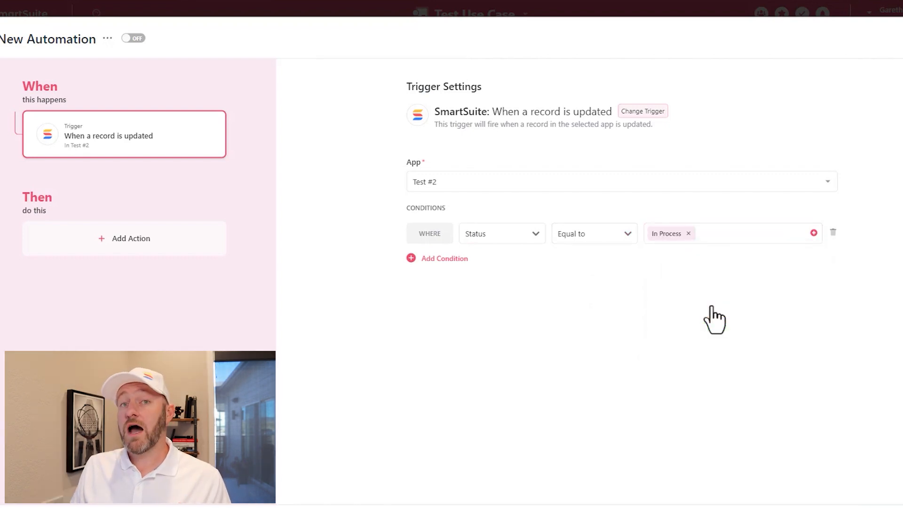
{"action": "mouse_move", "coordinate": [601, 319]}
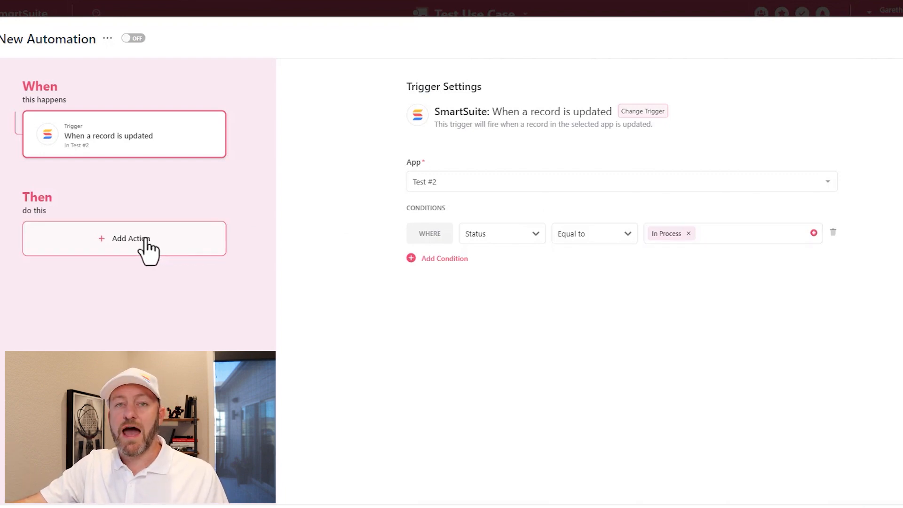
Step: Add a Send an Email action after the trigger and begin setting its recipient
{"action": "left_click", "coordinate": [124, 238]}
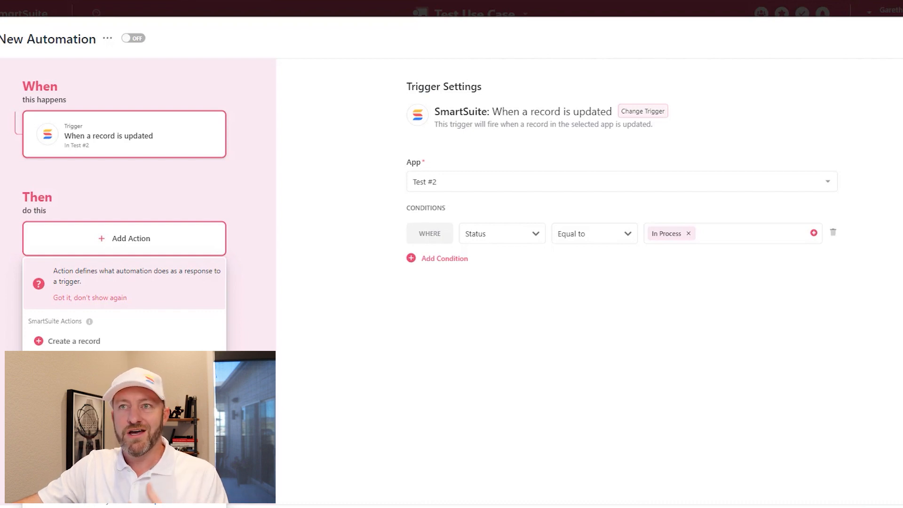
{"action": "mouse_move", "coordinate": [133, 255]}
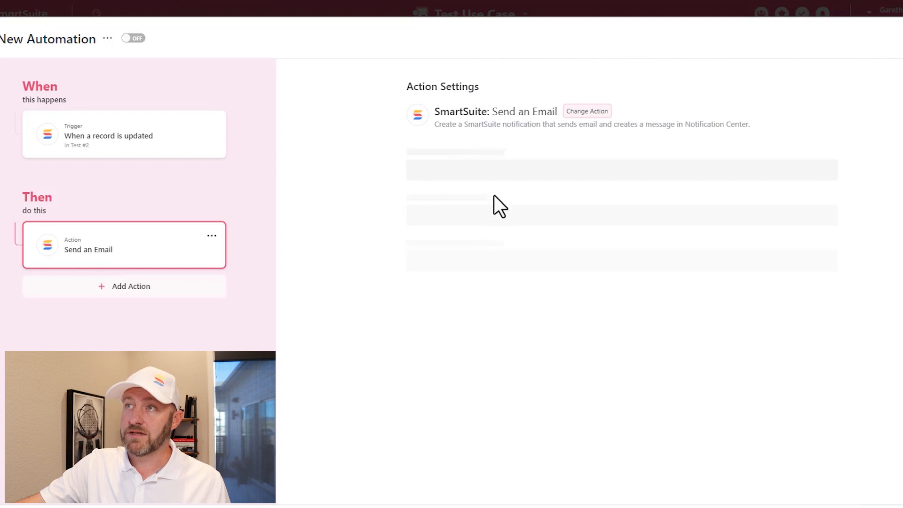
{"action": "left_click", "coordinate": [605, 177]}
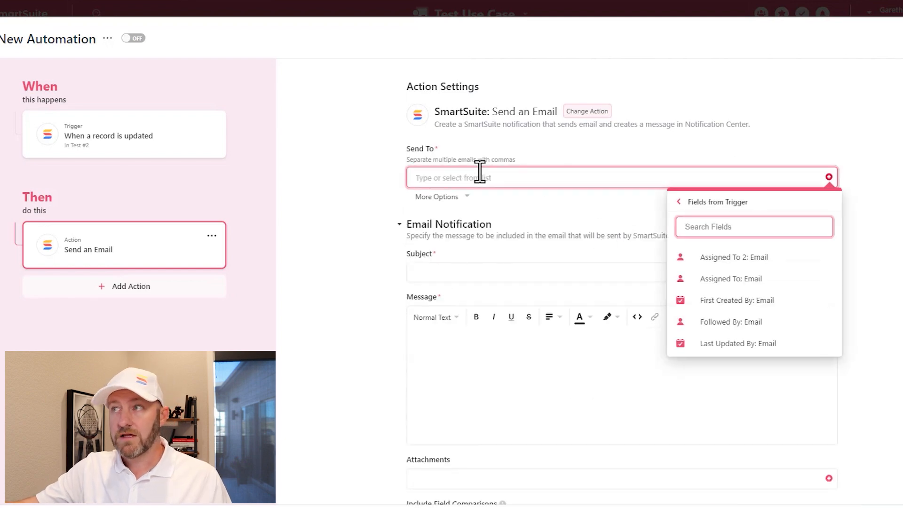
{"action": "mouse_move", "coordinate": [434, 161]}
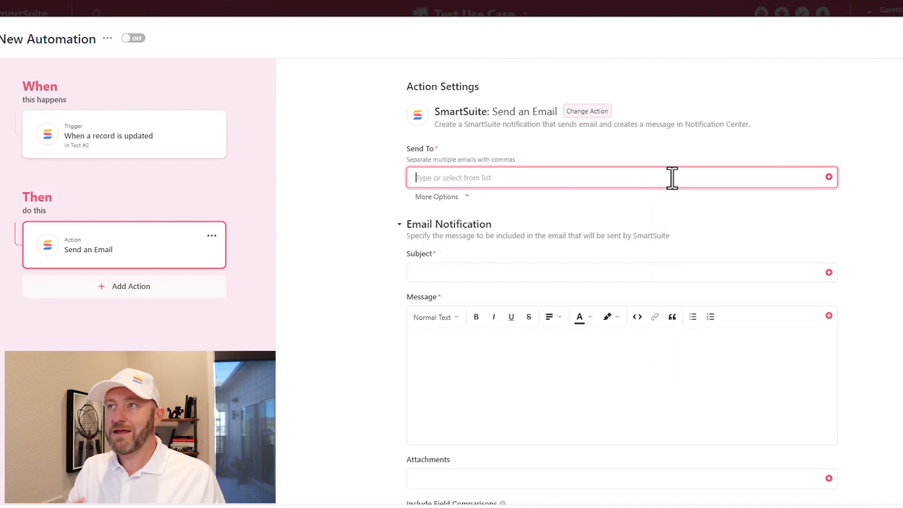
Step: Enter a Send To address and use the record's Title field as the email subject
{"action": "type", "text": ";em"}
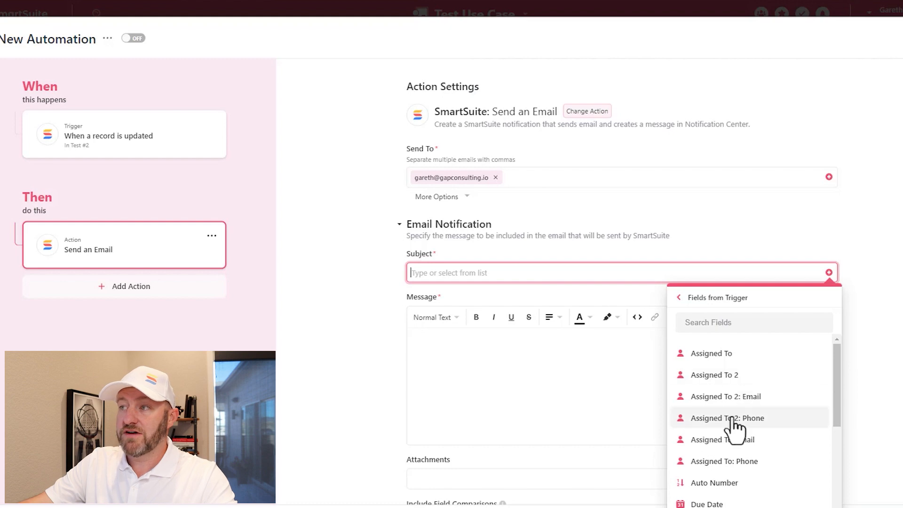
{"action": "scroll", "scroll_direction": "down", "scroll_amount": 3}
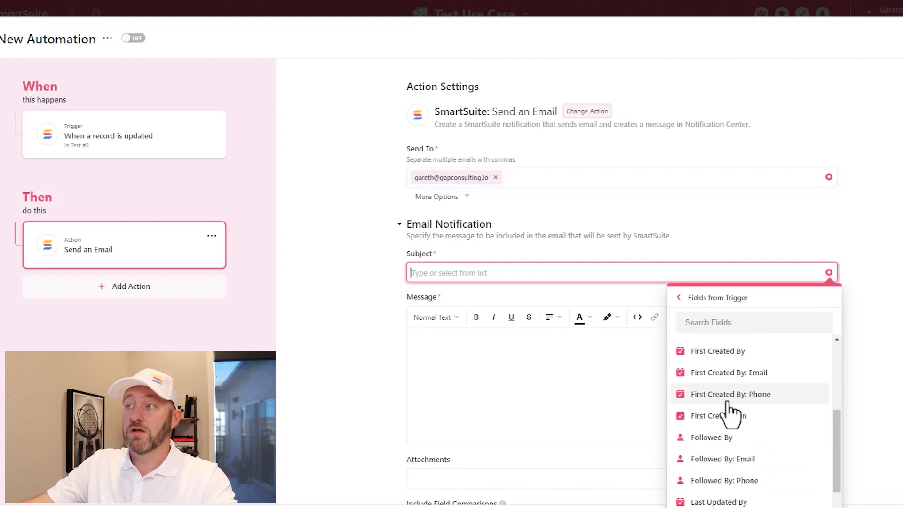
{"action": "type", "text": "tit"}
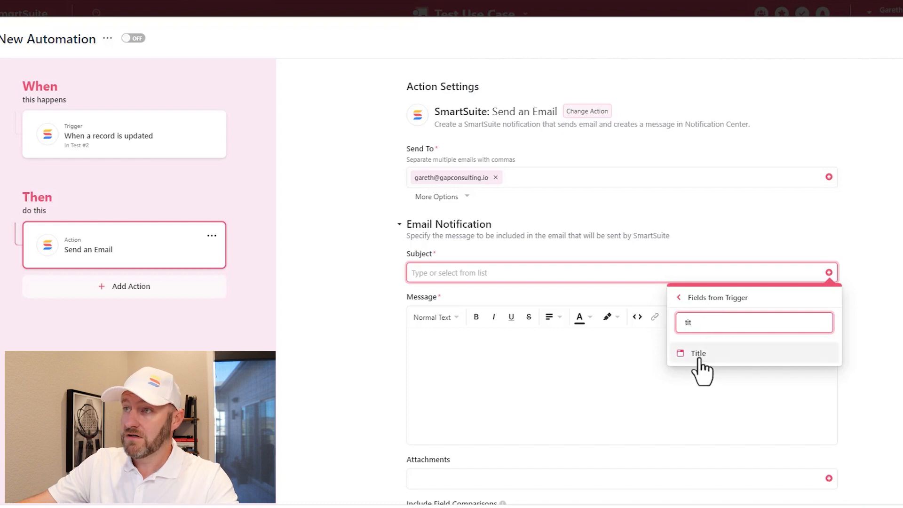
{"action": "left_click", "coordinate": [697, 353]}
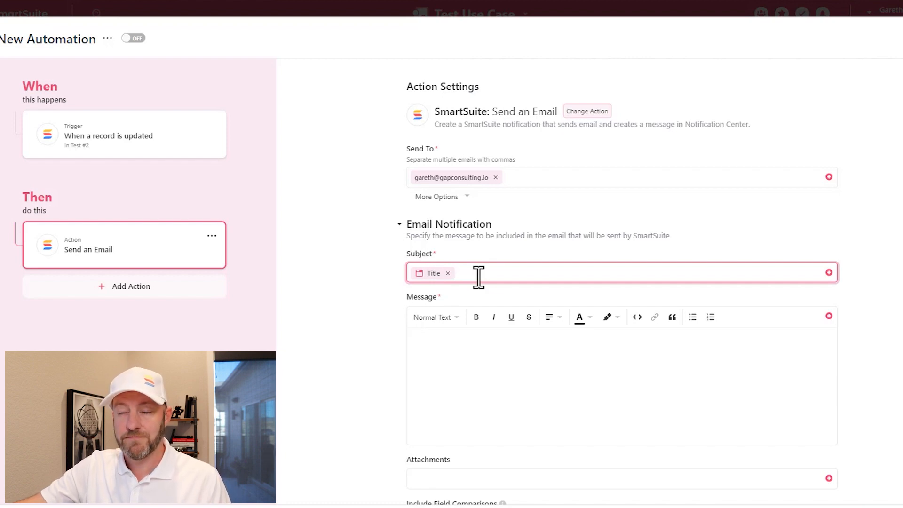
{"action": "scroll", "scroll_direction": "down", "scroll_amount": 3}
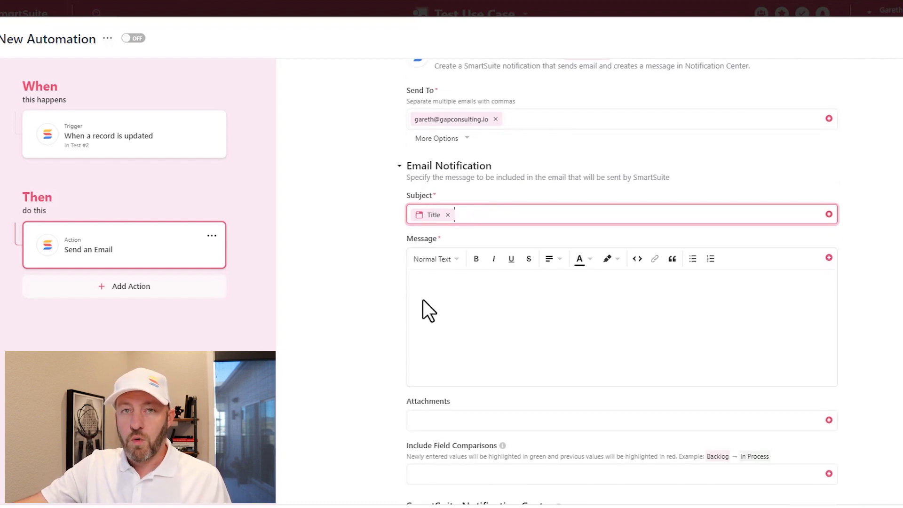
{"action": "scroll", "scroll_direction": "down", "scroll_amount": 3}
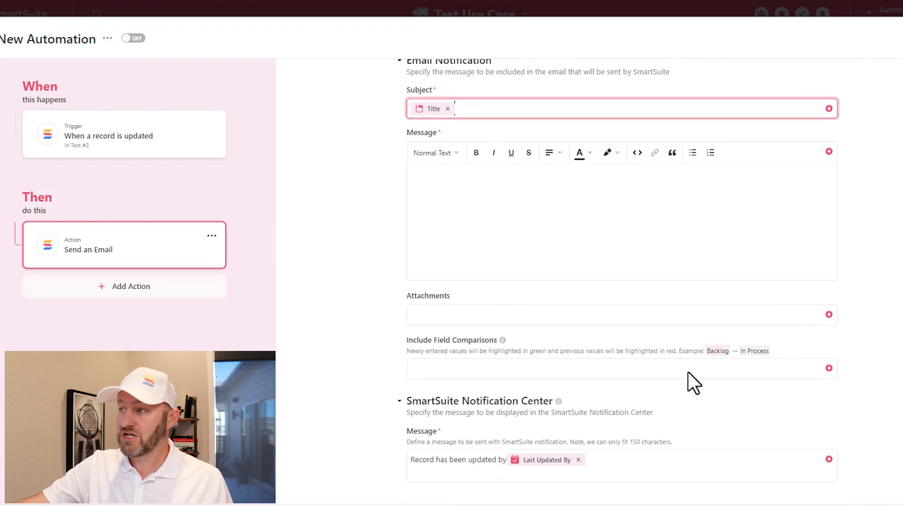